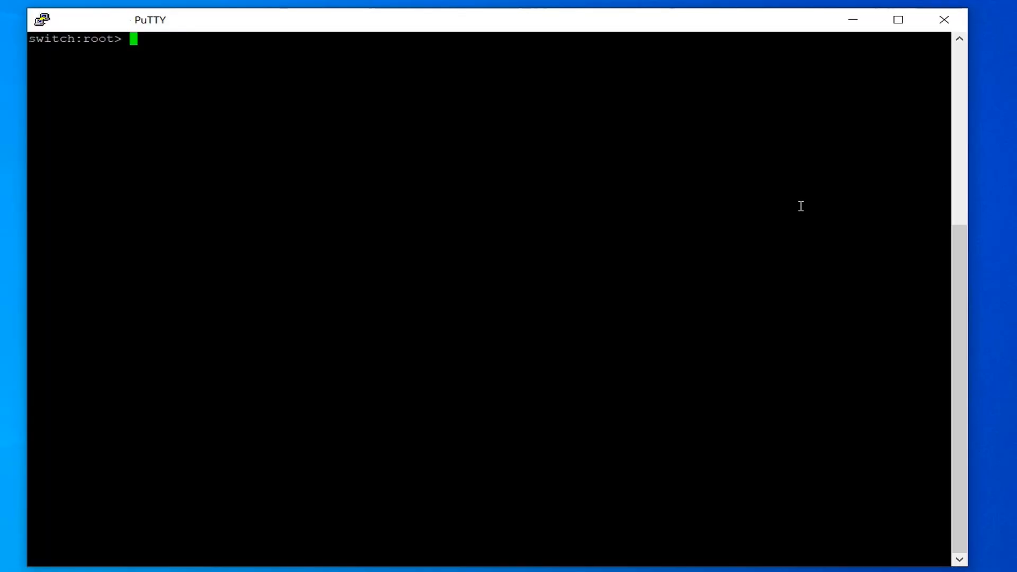
Run ipfilter --show to list the default_ipv4 and default_ipv6 filter policies
text(ipfilte)
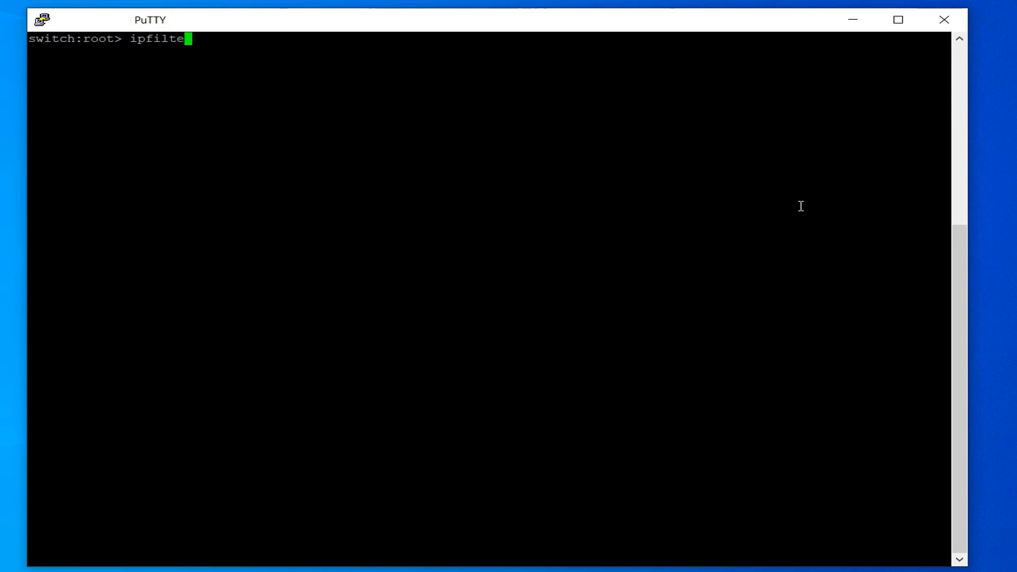
key(Return)
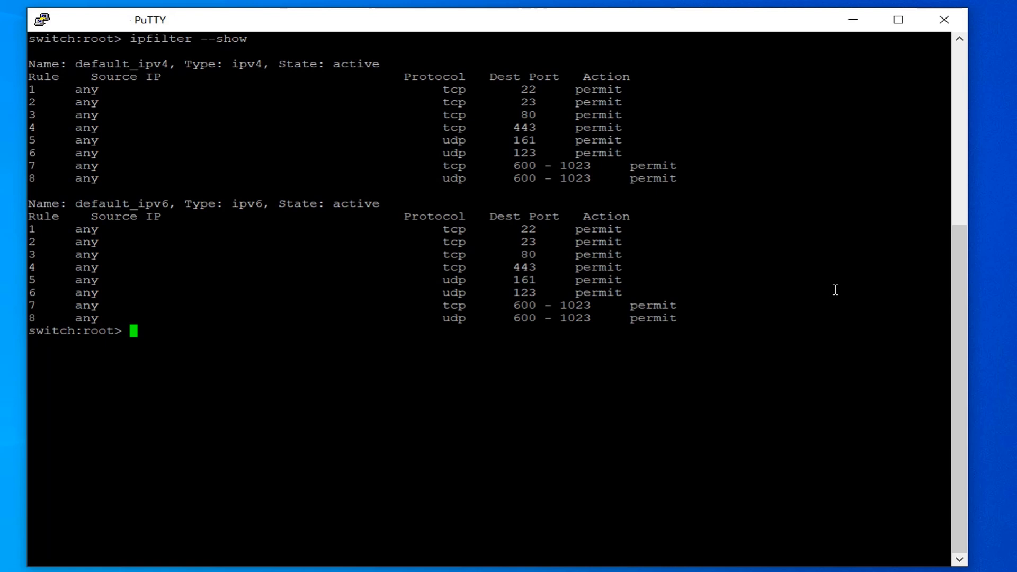
Clone default_ipv4 into ipv4_denyhttp and default_ipv6 into ipv6_denyhttp
text(ipfilter --clone ipv4_denyhttp -from default_ipv4)
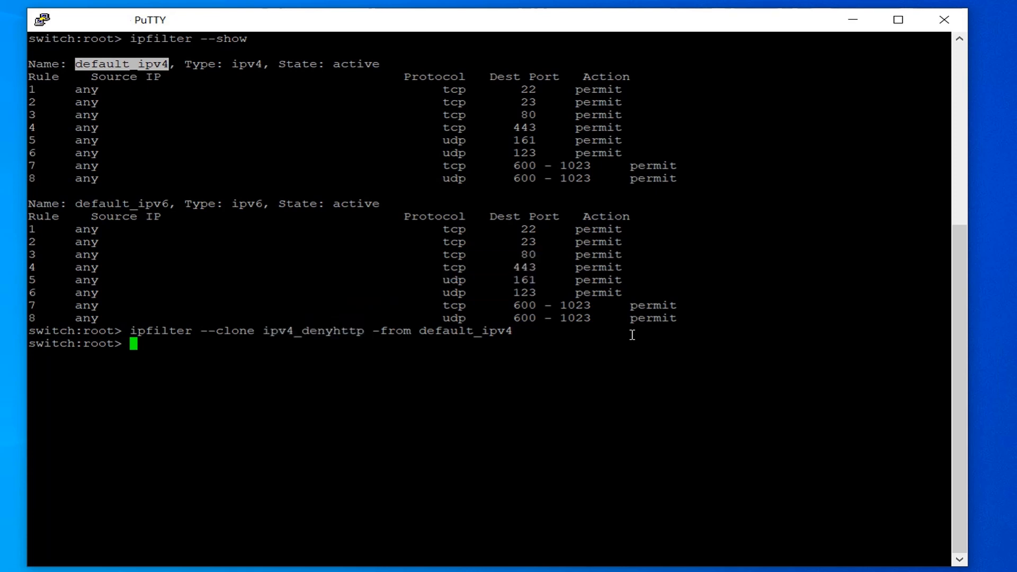
text(ipfilter)
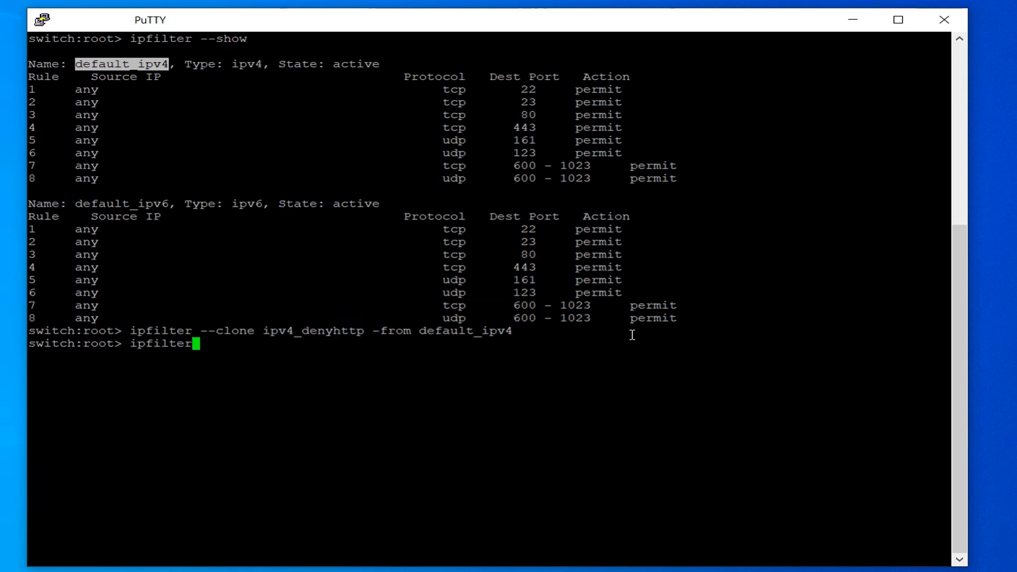
text(--clone i)
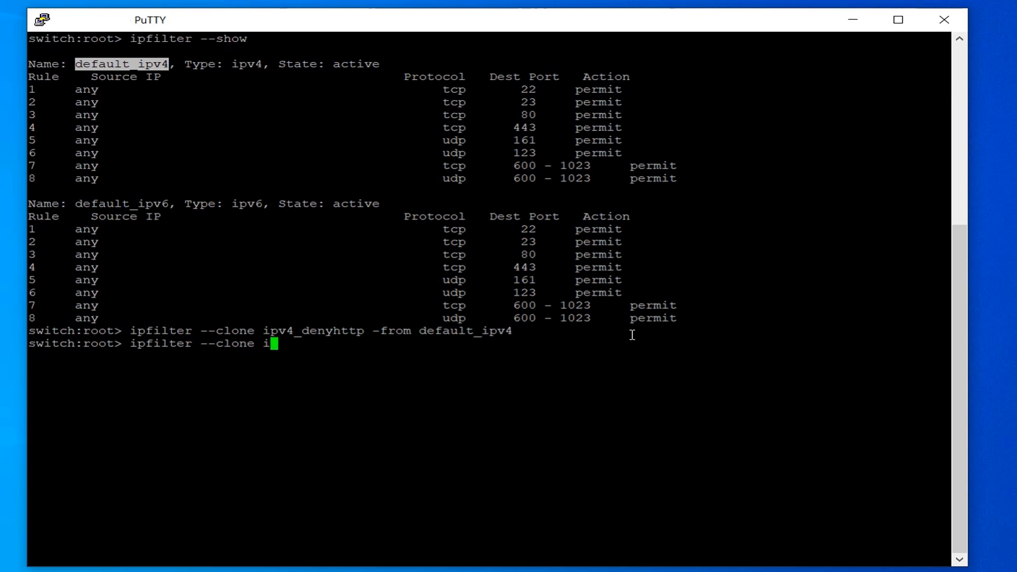
text(pv6_denyhttp -from)
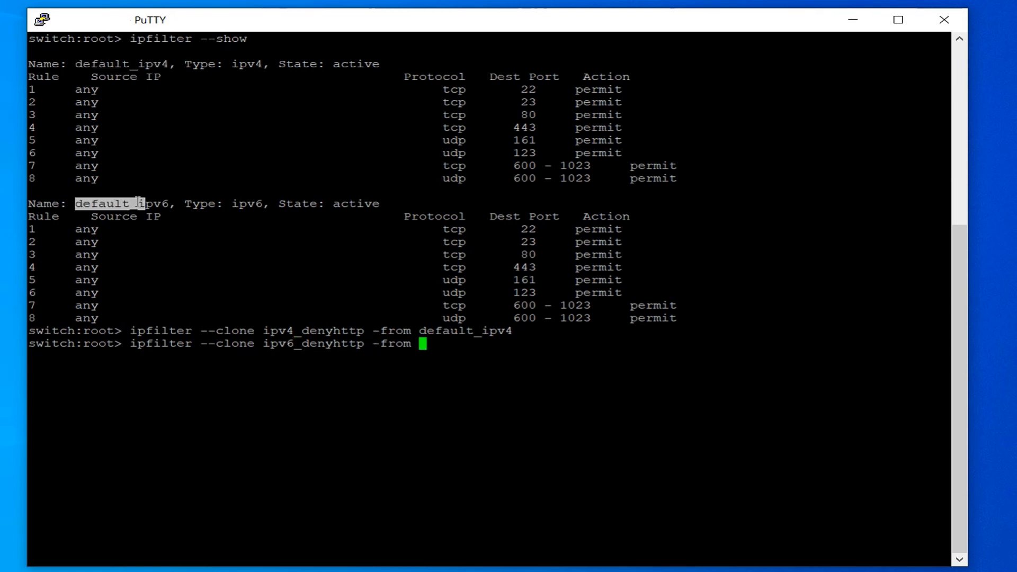
text(default_ipv6)
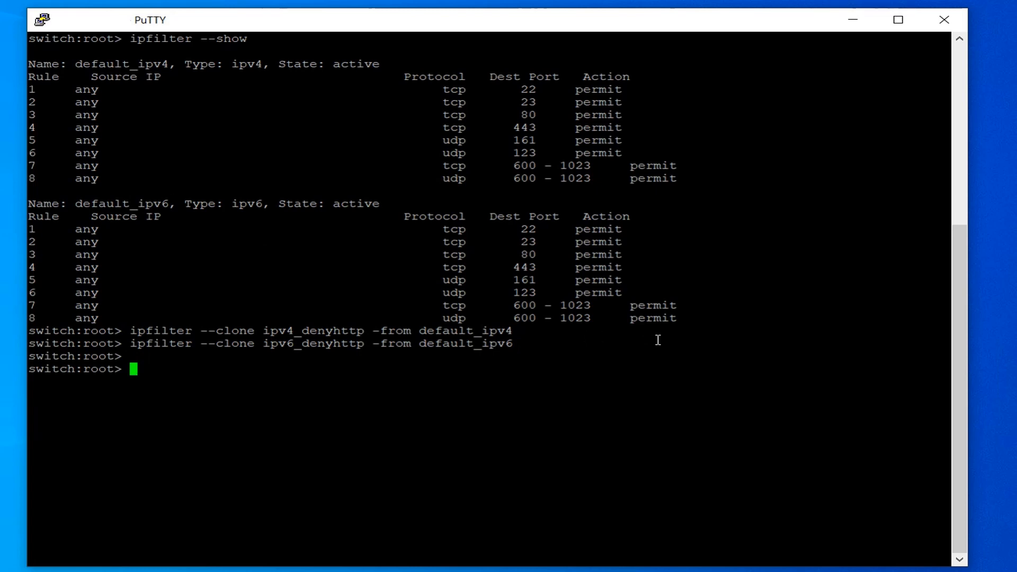
Delete rule 3 from both denyhttp policies and add a rule 3 denying TCP port 80 from any source
text(ipfilter --delrule ipv4_denyhttp -rule 3)
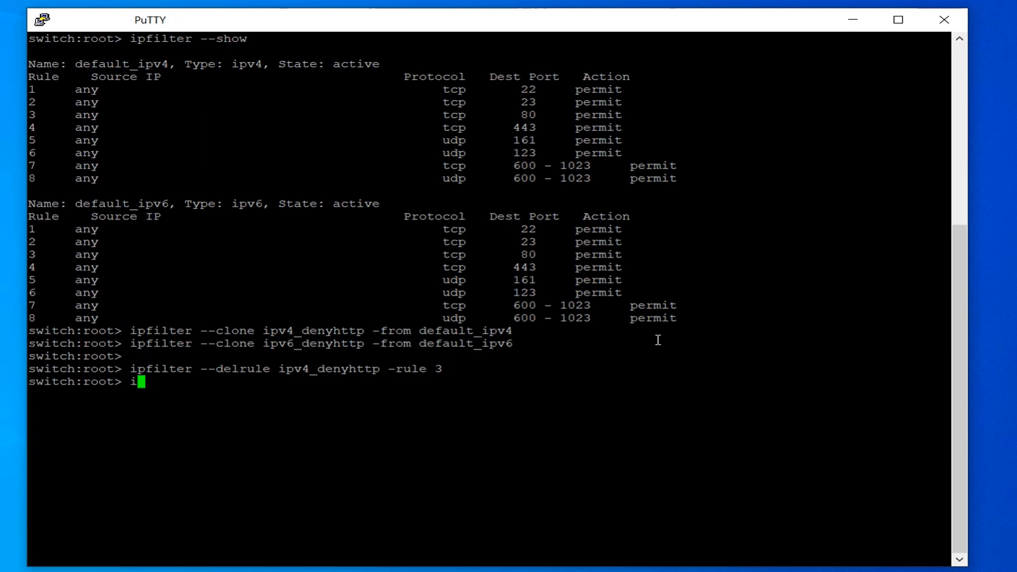
text(pfilter --delrule i)
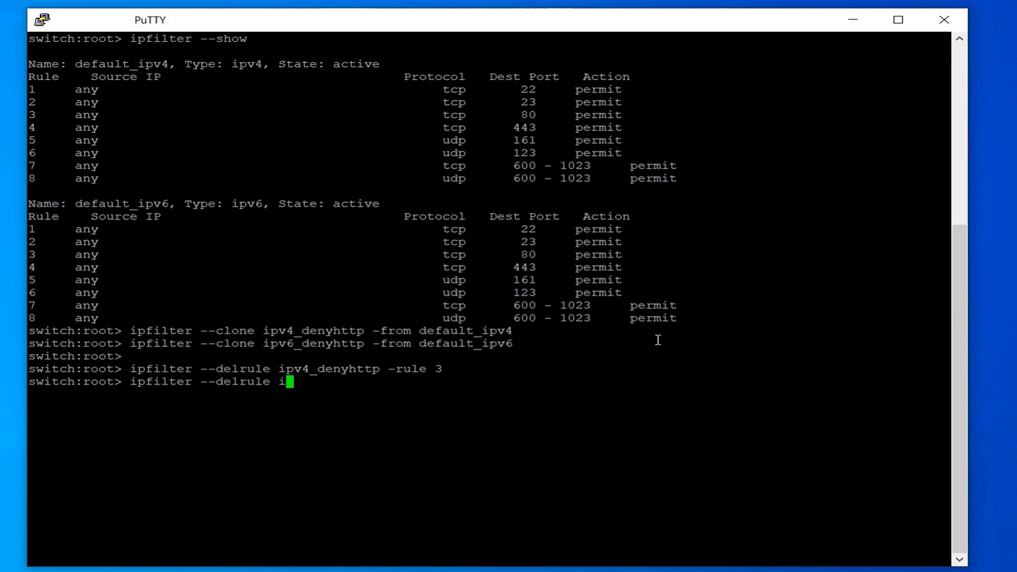
key(Return)
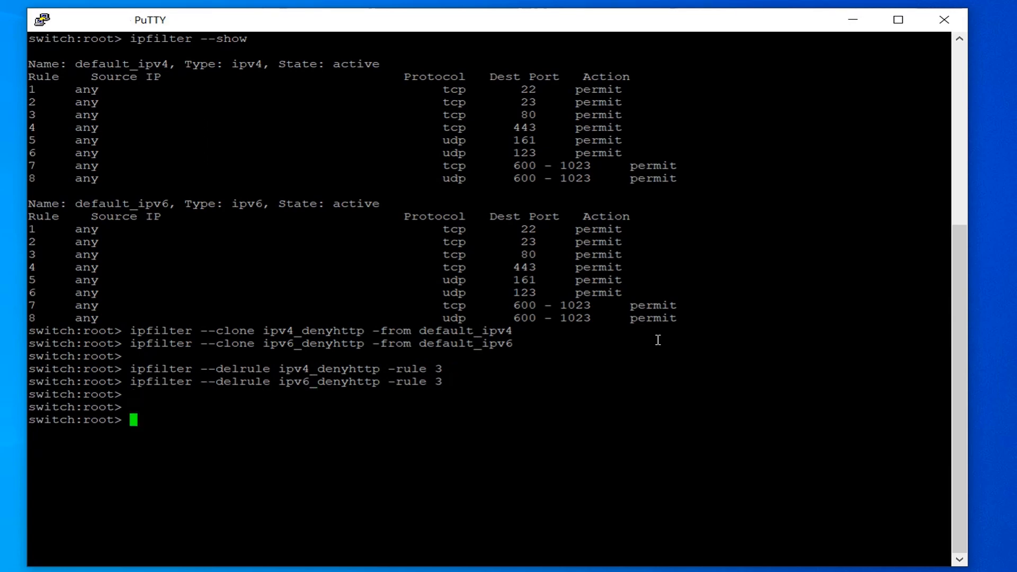
text(ipfilter --addrule ipv4_denyh)
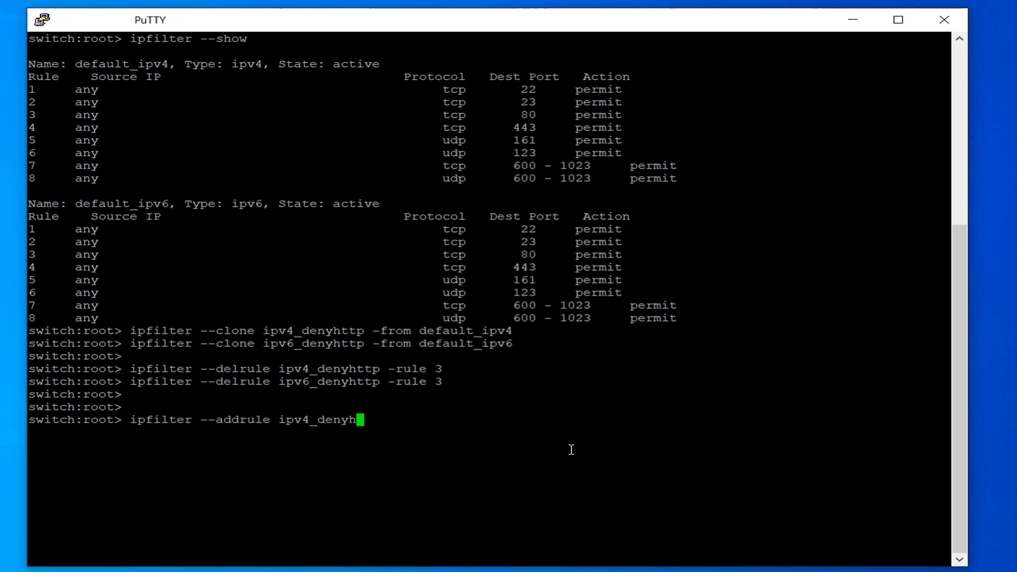
text(ttp -rule 3 -sip any -dp 80 -proto tcp -act deny)
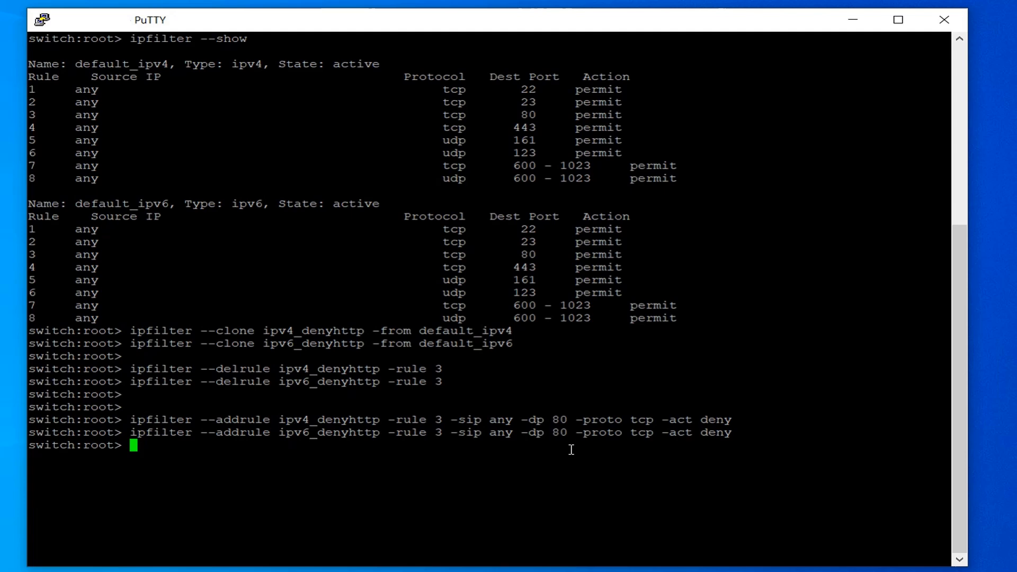
Save ipv4_denyhttp and ipv6_denyhttp and list policies to verify rule 3 denies port 80
text(ipfilter --save ipv4_denyhttp)
text(ipfilter --show)
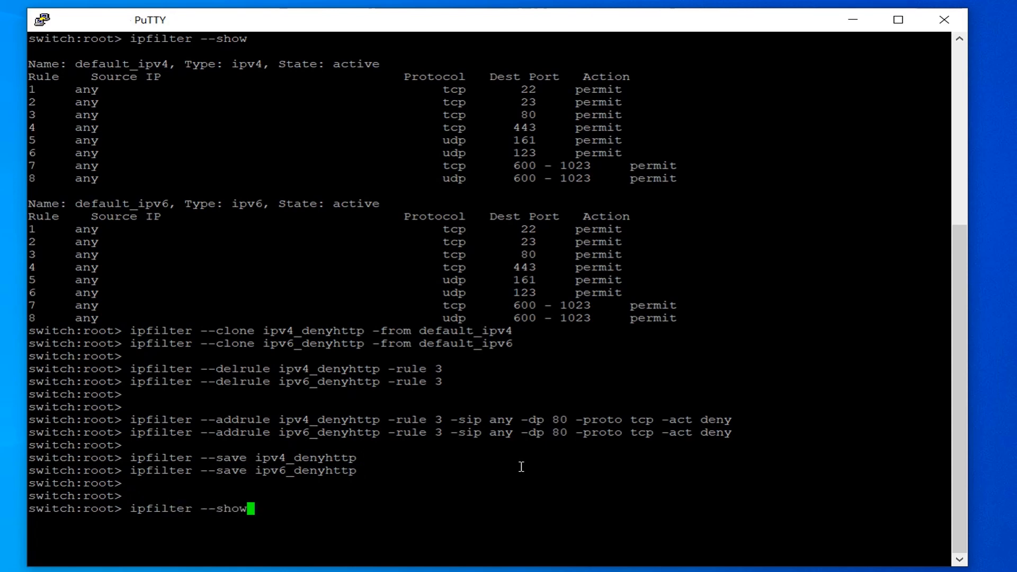
key(Return)
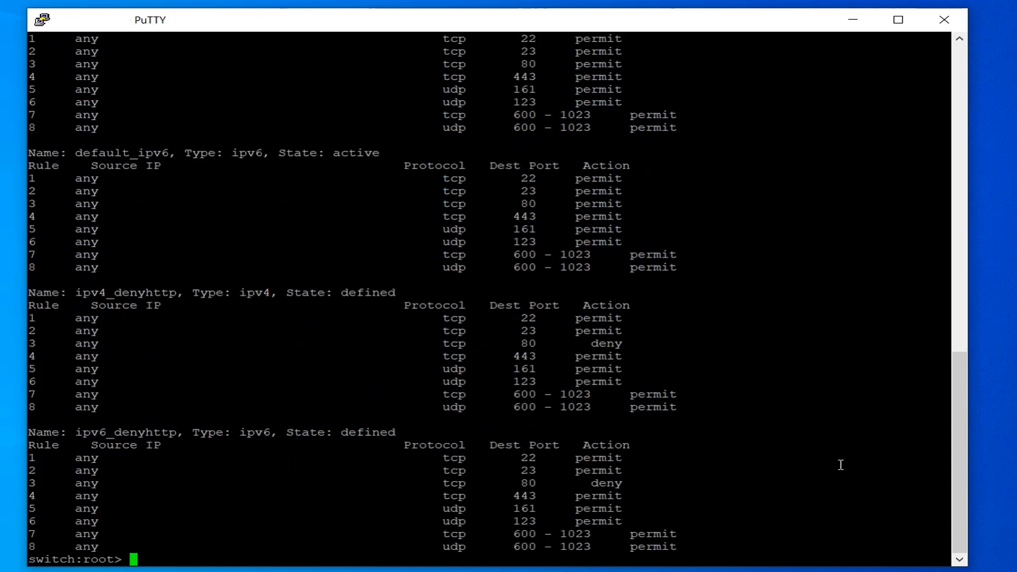
text(ipfilter --a)
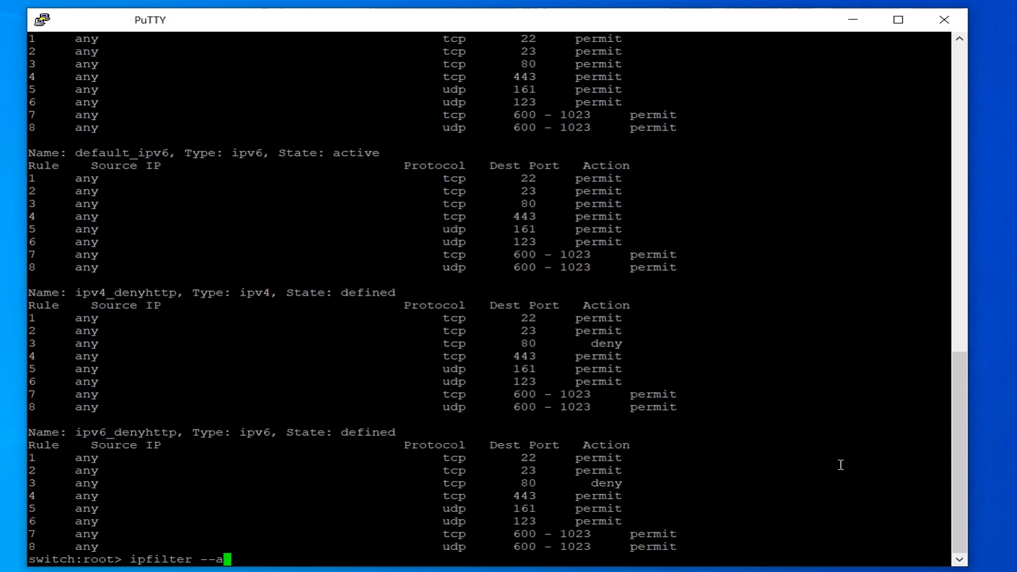
text(ctivate)
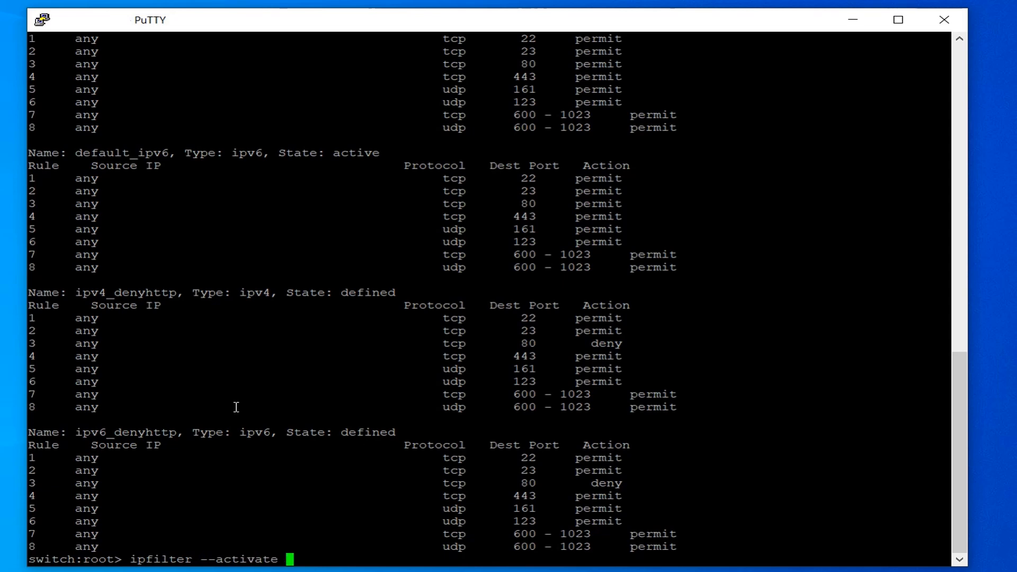
Activate ipv4_denyhttp and ipv6_denyhttp, then confirm with ipfilter --show that both are active
key(Return)
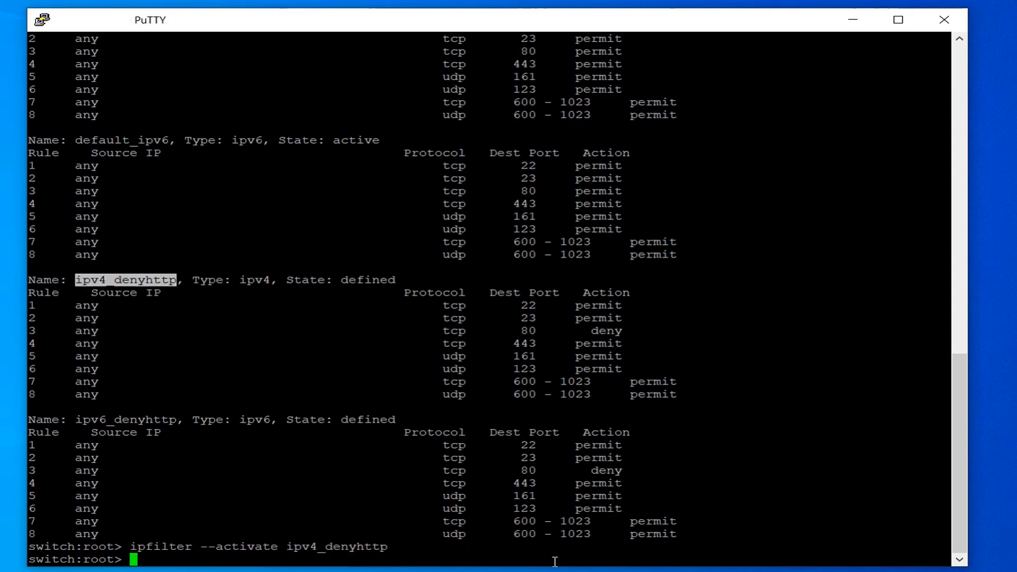
text(ipfilter --ac)
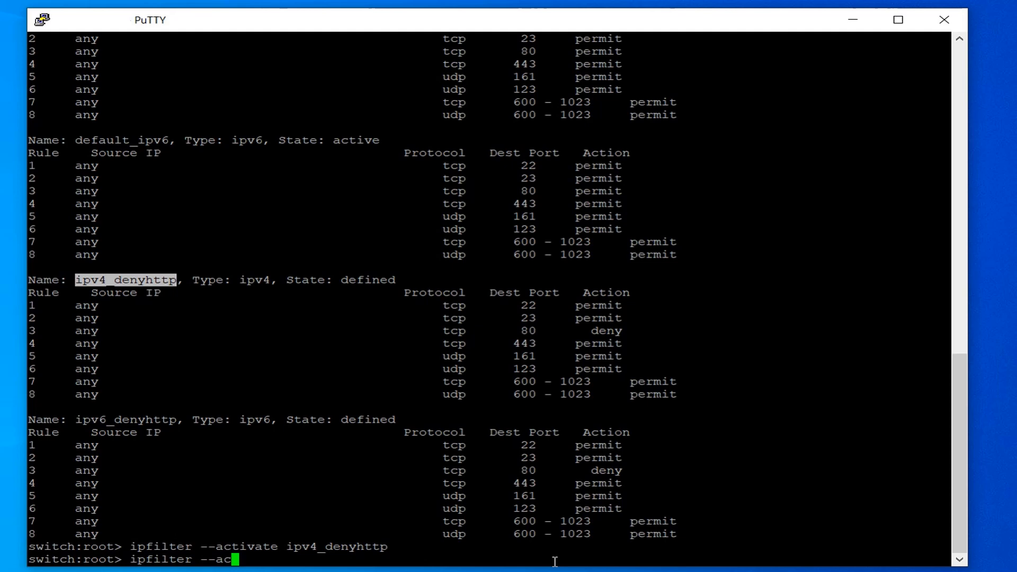
text(tivate ipv6_denyhttp)
text(ipfilter)
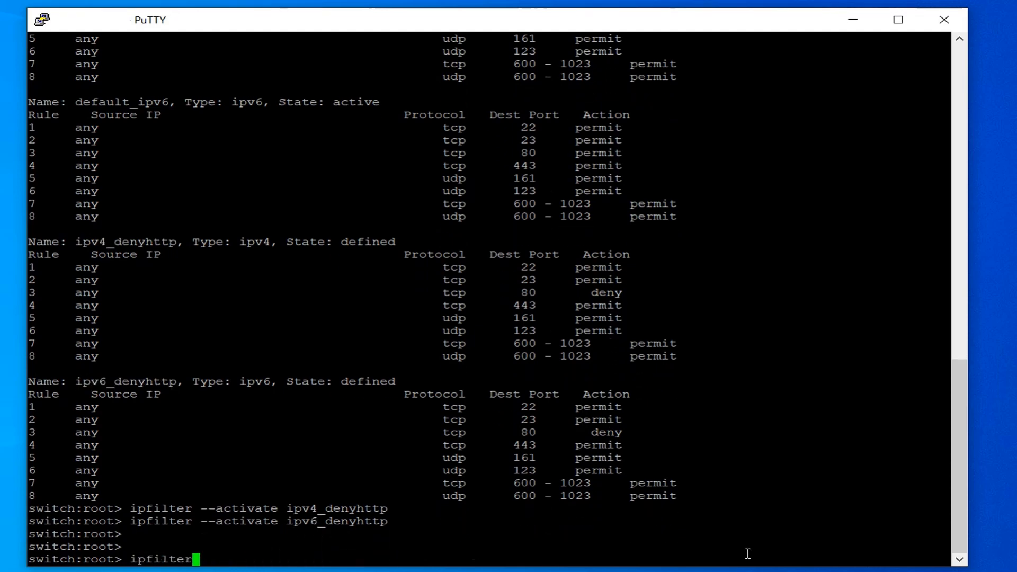
text(--show)
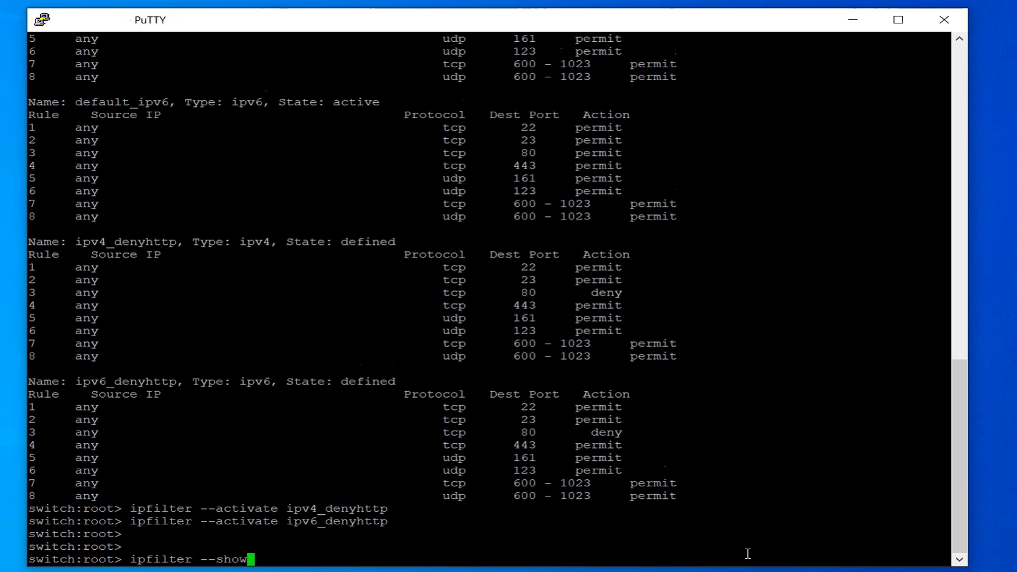
key(Return)
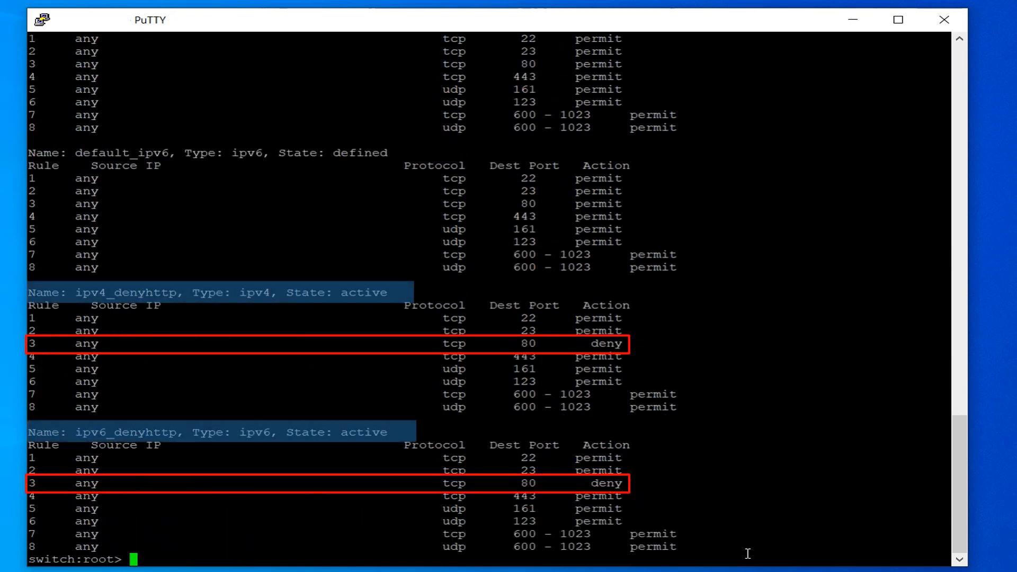